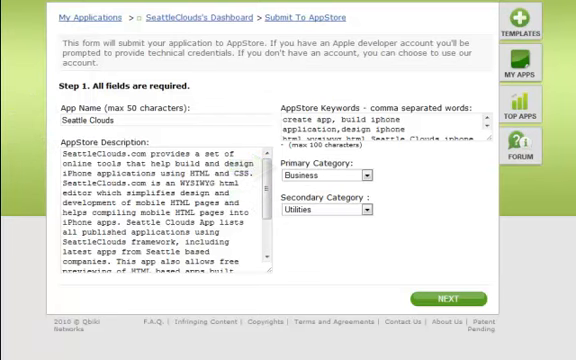
# Advance from the completed Step 1 details to Step 2, icons and splash screen.
pyautogui.click(446, 294)
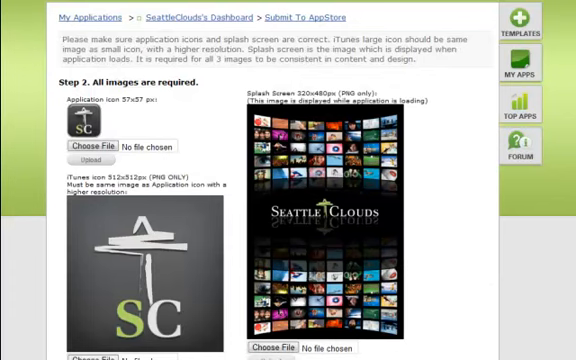
# Scroll down Step 2 to review the app icons and splash screen images.
pyautogui.scroll(-3)
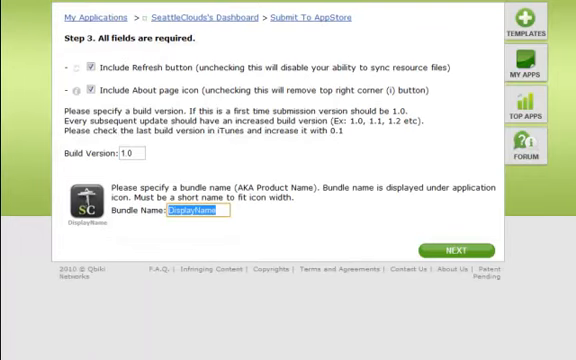
# Replace the DisplayName bundle name with the short name 'Sea'.
pyautogui.write('Sea')
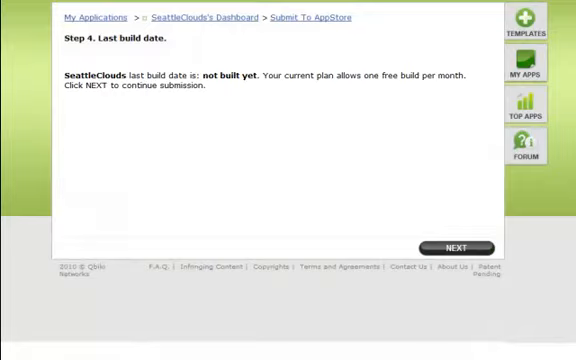
# Advance past the Step 4 last build date page to Step 5, iTunesConnect Account.
pyautogui.click(457, 240)
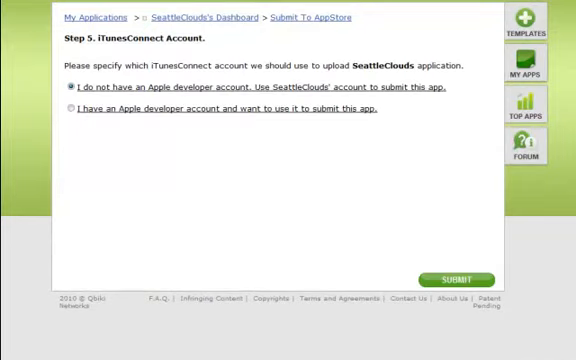